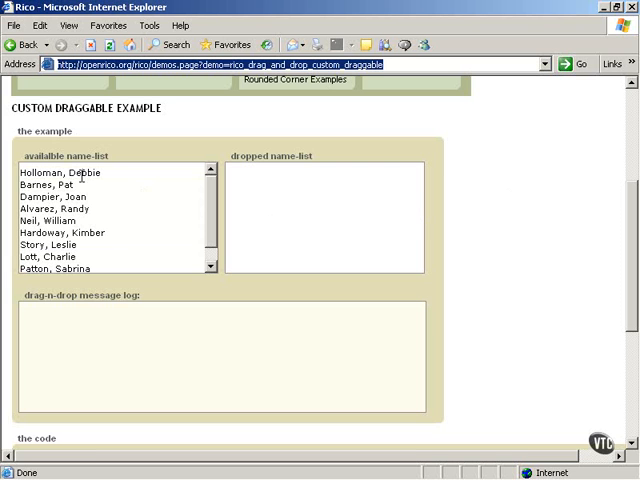
{"action": "mouse_move", "coordinate": [120, 156]}
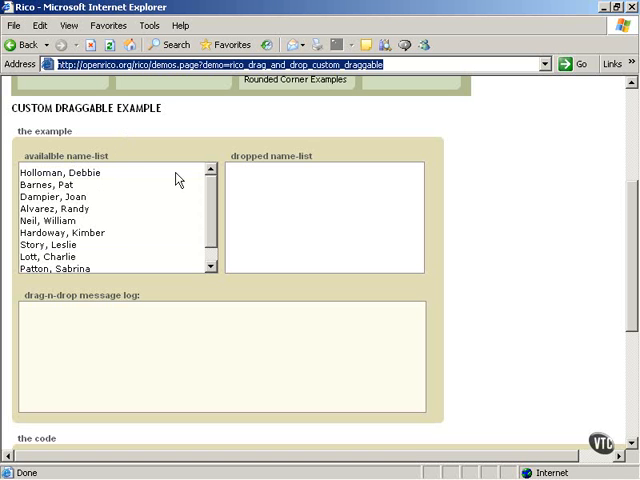
{"action": "mouse_move", "coordinate": [264, 182]}
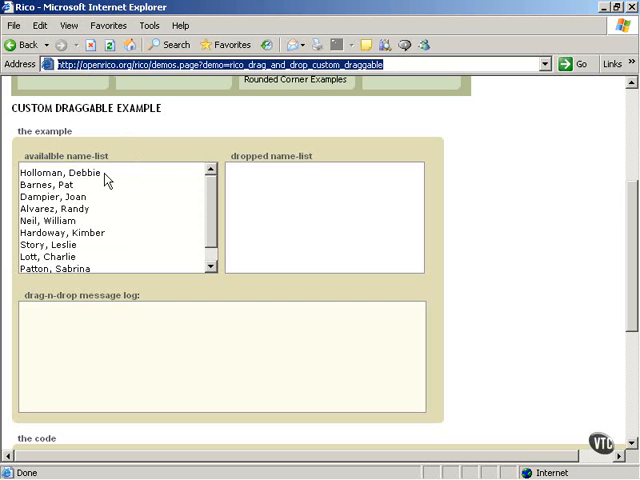
Step: Drag the Television box into the Shopping Cart so the page confirms "You just bought a nice television."
{"action": "left_click", "coordinate": [60, 172]}
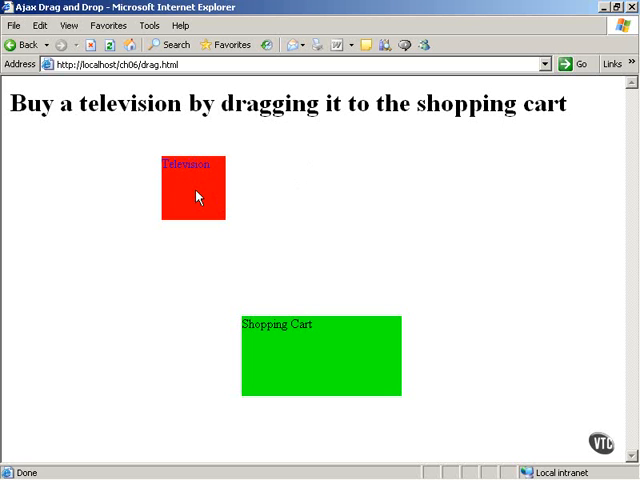
{"action": "left_click_drag", "start_coordinate": [196, 196], "coordinate": [226, 244]}
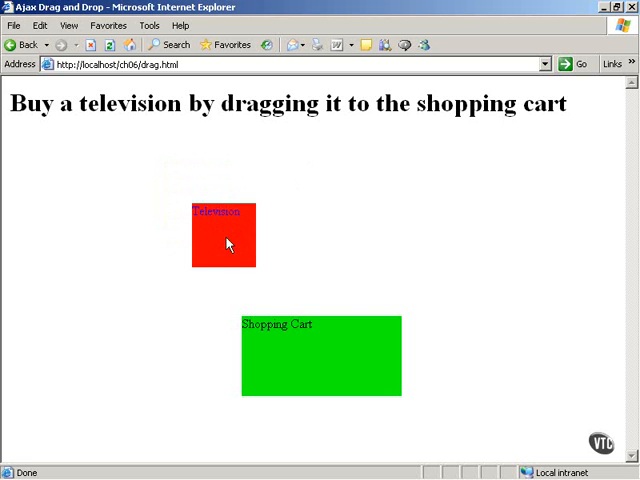
{"action": "left_click_drag", "start_coordinate": [224, 236], "coordinate": [332, 356]}
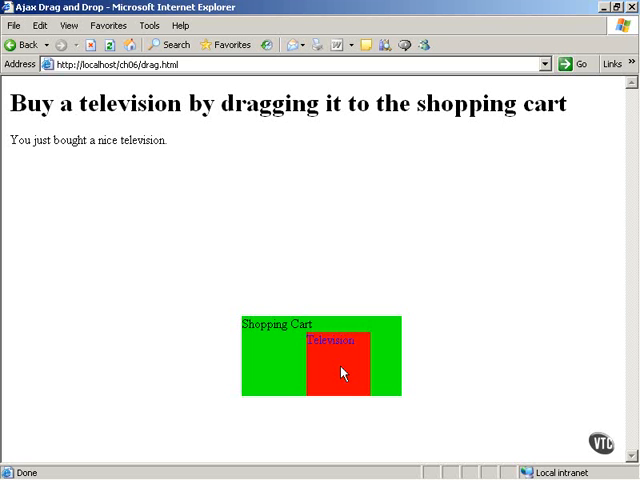
{"action": "mouse_move", "coordinate": [172, 146]}
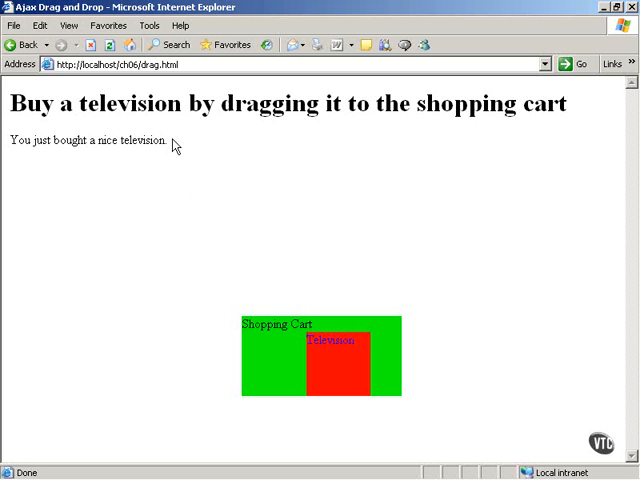
{"action": "left_click_drag", "start_coordinate": [172, 140], "coordinate": [8, 140]}
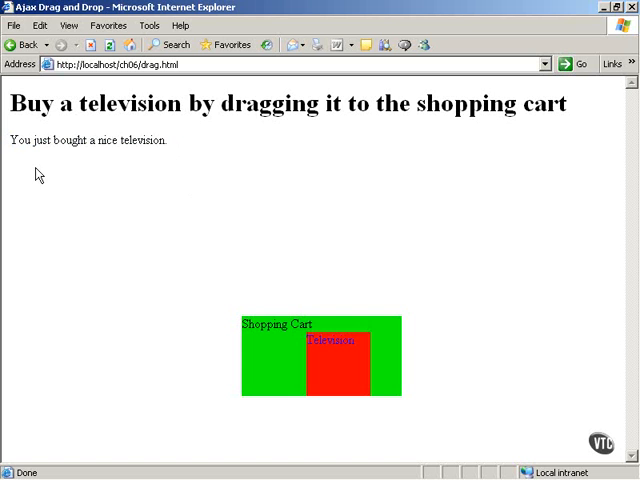
{"action": "mouse_move", "coordinate": [332, 358]}
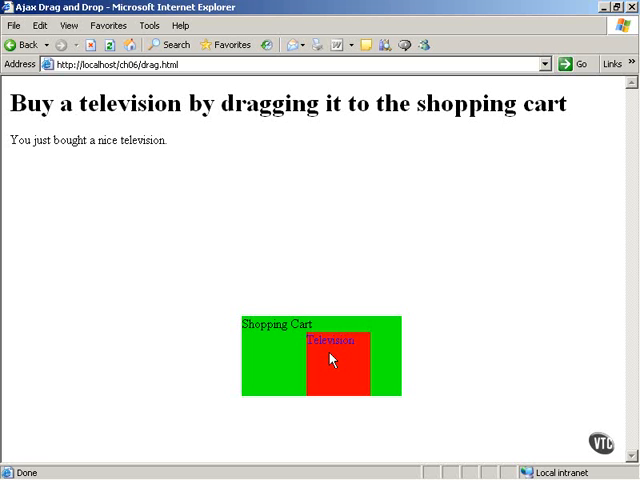
{"action": "mouse_move", "coordinate": [210, 252]}
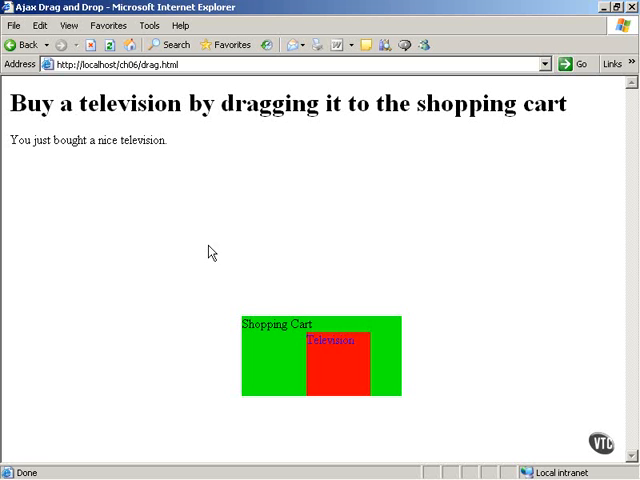